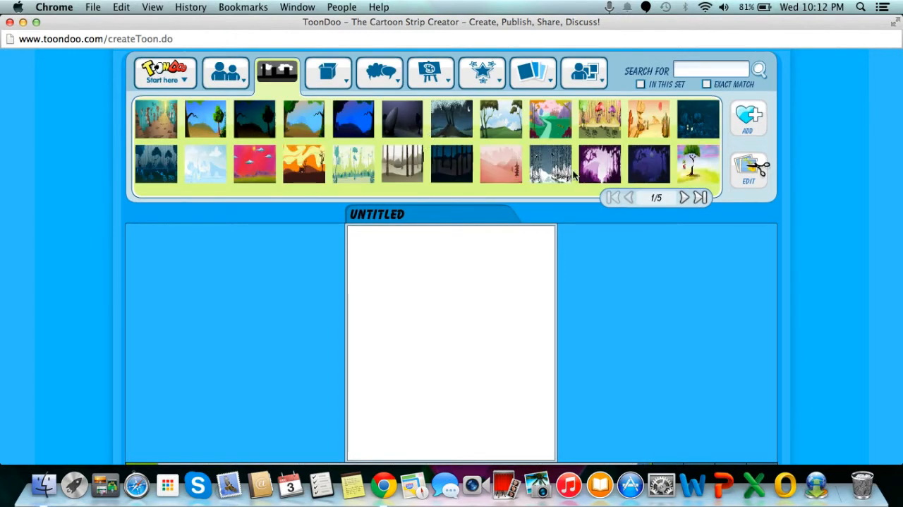
Step: Apply the meadow-path background and place the bindle-carrying bear from page 2 of the bear poses
{"action": "left_click", "coordinate": [225, 74]}
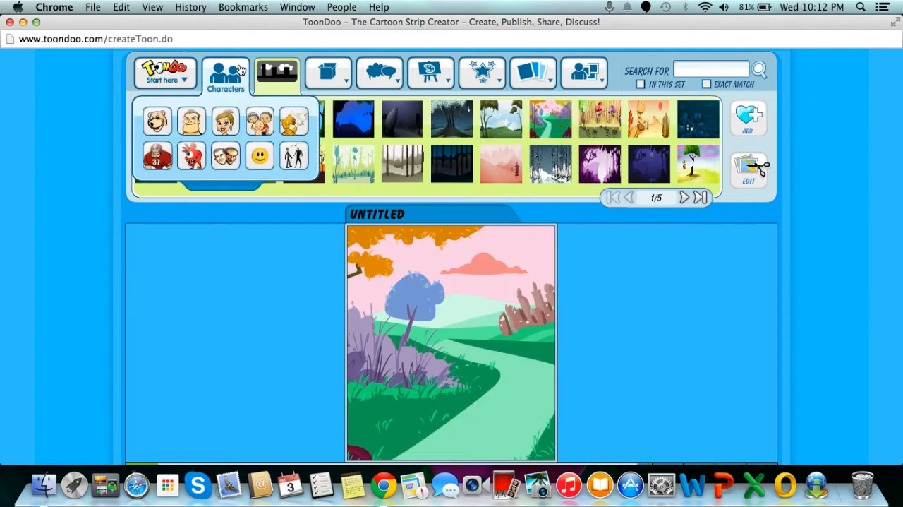
{"action": "left_click", "coordinate": [155, 120]}
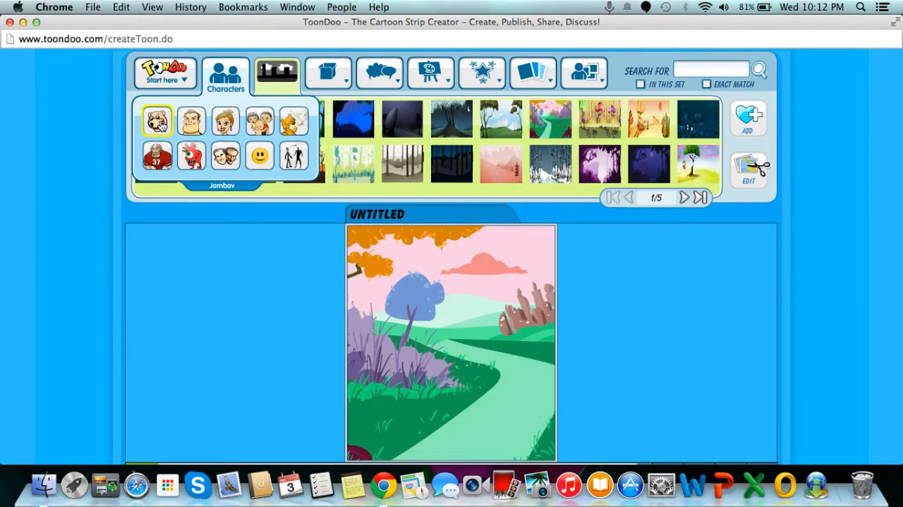
{"action": "left_click", "coordinate": [225, 74]}
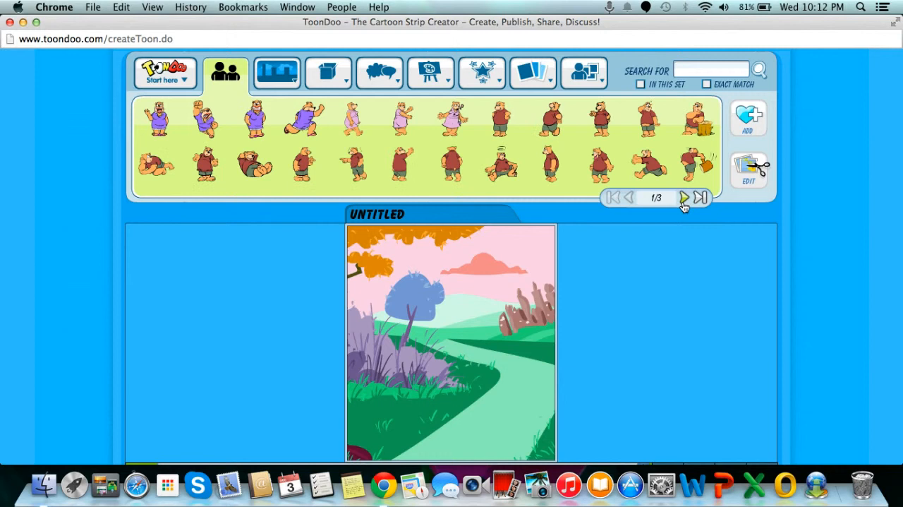
{"action": "left_click", "coordinate": [683, 197]}
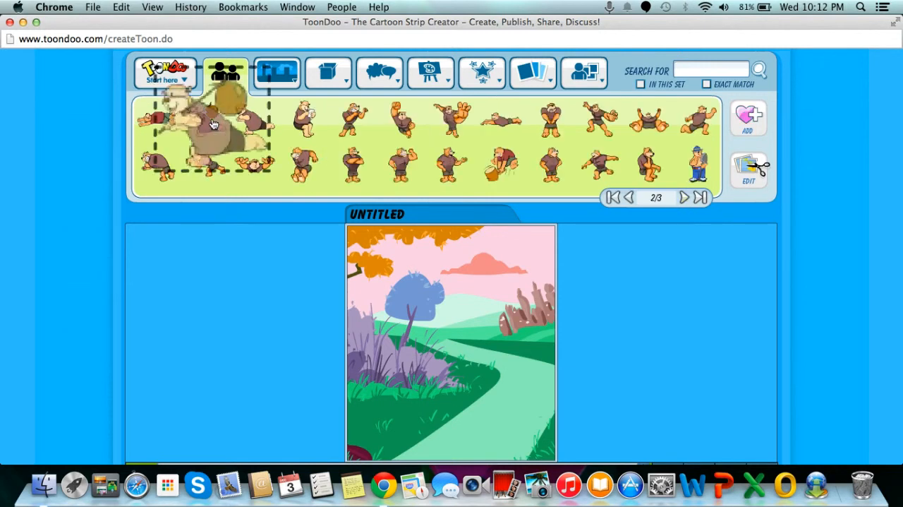
{"action": "left_click", "coordinate": [379, 73]}
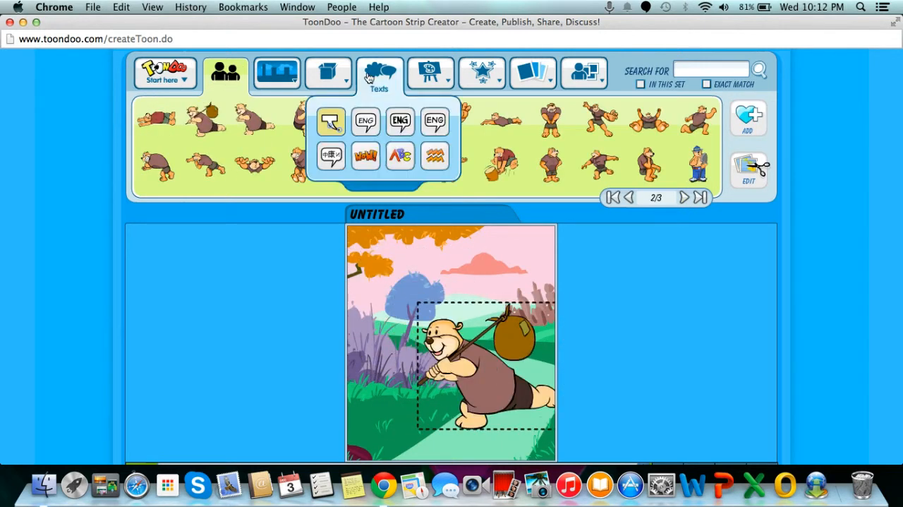
Step: Add a yellow flower from the Props collection beside the bear
{"action": "left_click", "coordinate": [328, 74]}
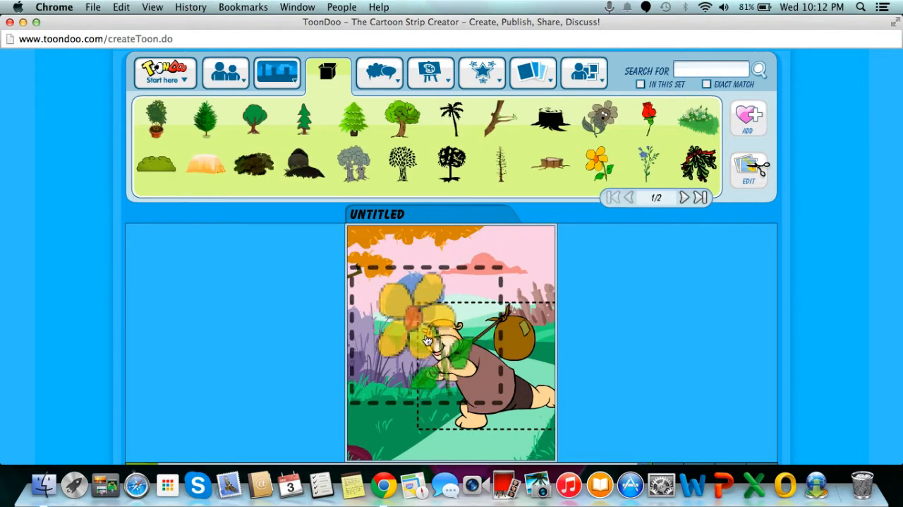
{"action": "left_click", "coordinate": [379, 73]}
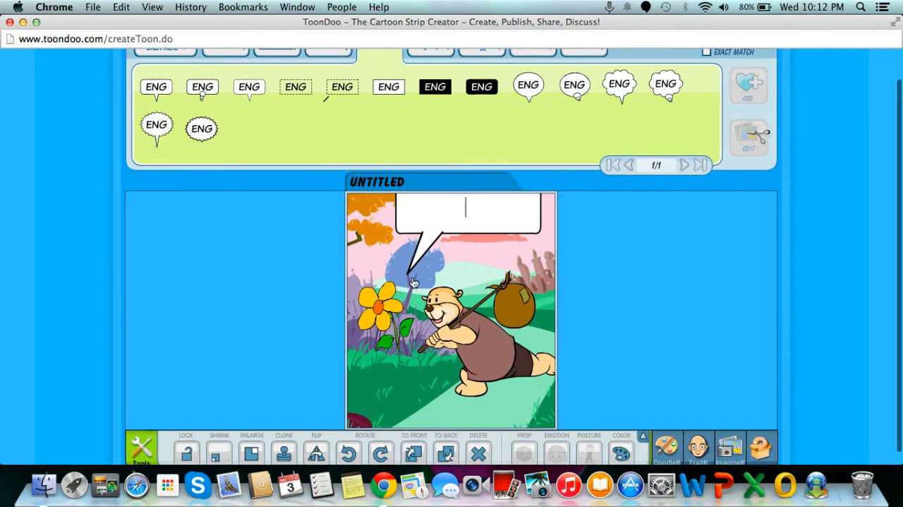
Step: Clone the yellow flower and set the copy next to the original in the lower left
{"action": "scroll", "scroll_direction": "down", "scroll_amount": 3}
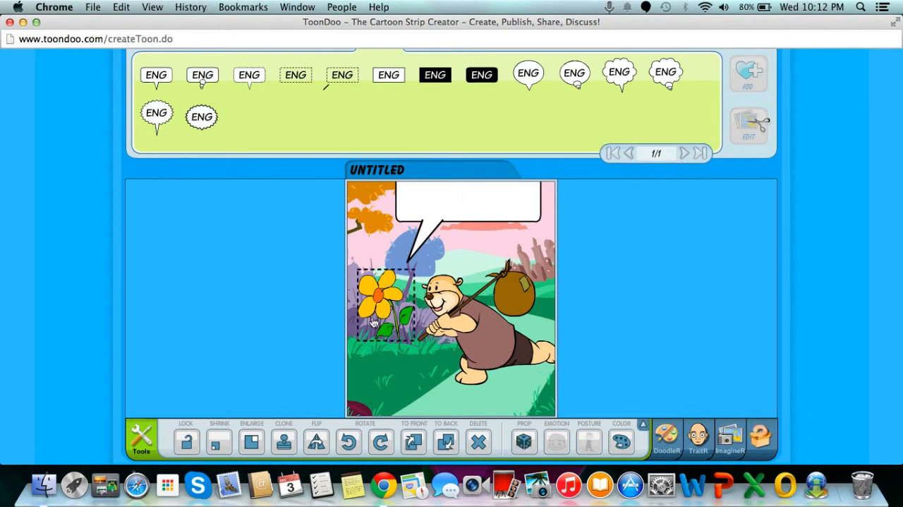
{"action": "left_click", "coordinate": [219, 440]}
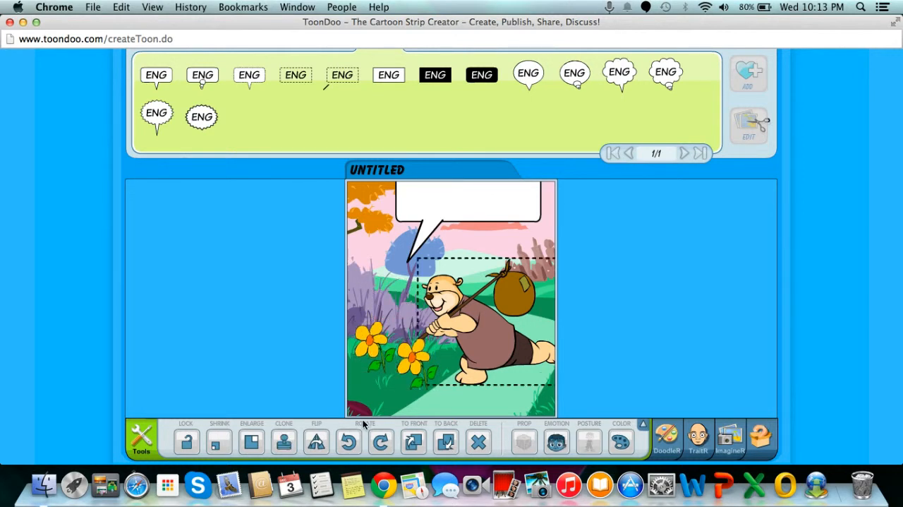
{"action": "left_click", "coordinate": [316, 440]}
{"action": "type", "text": "Hi"}
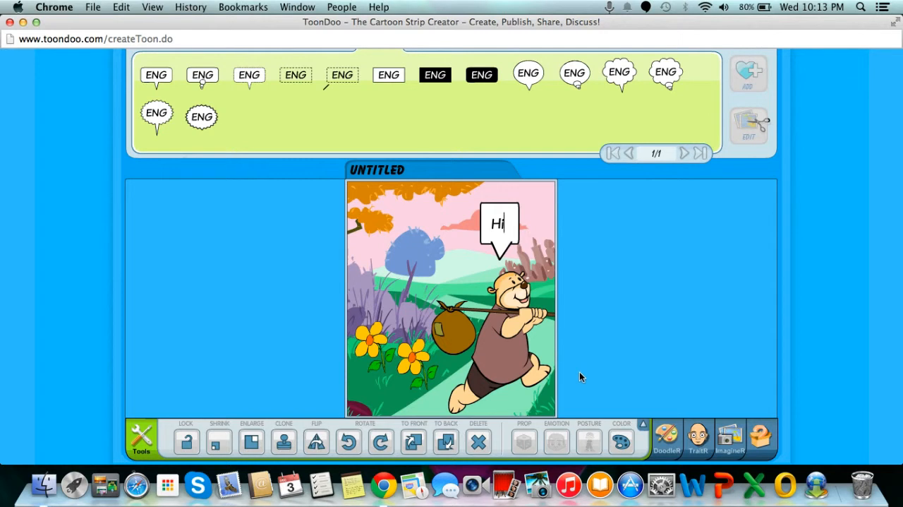
Step: Flip the bear so it faces right
{"action": "left_click", "coordinate": [556, 441]}
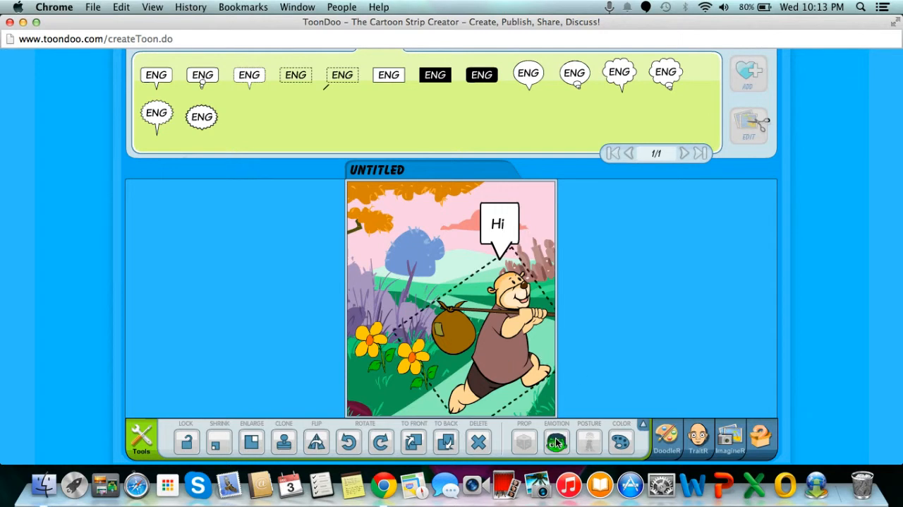
{"action": "left_click", "coordinate": [556, 439]}
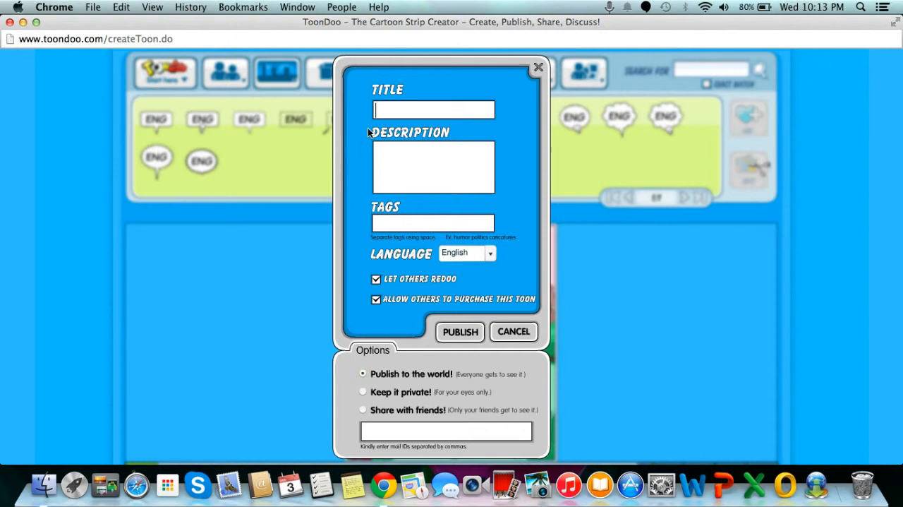
Step: Publish the cartoon titled 'Bear' to the public gallery and go to its page
{"action": "type", "text": "Bear"}
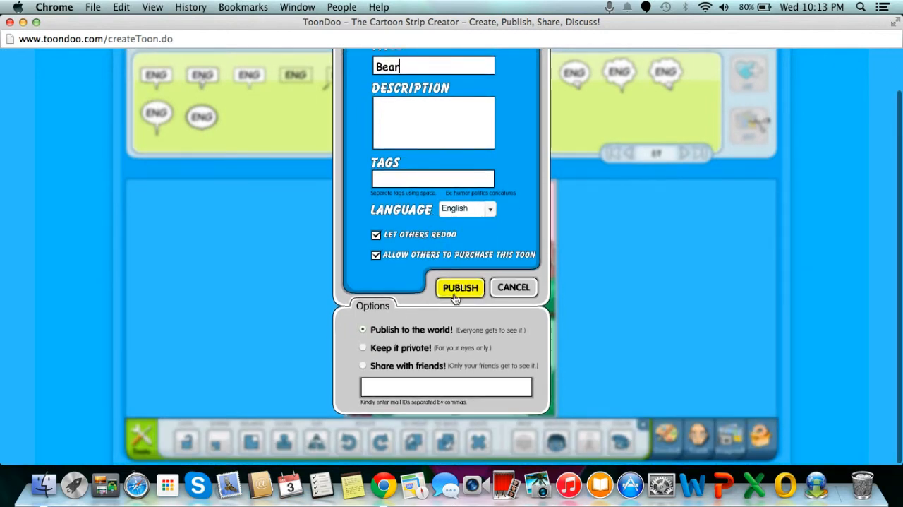
{"action": "left_click", "coordinate": [460, 288]}
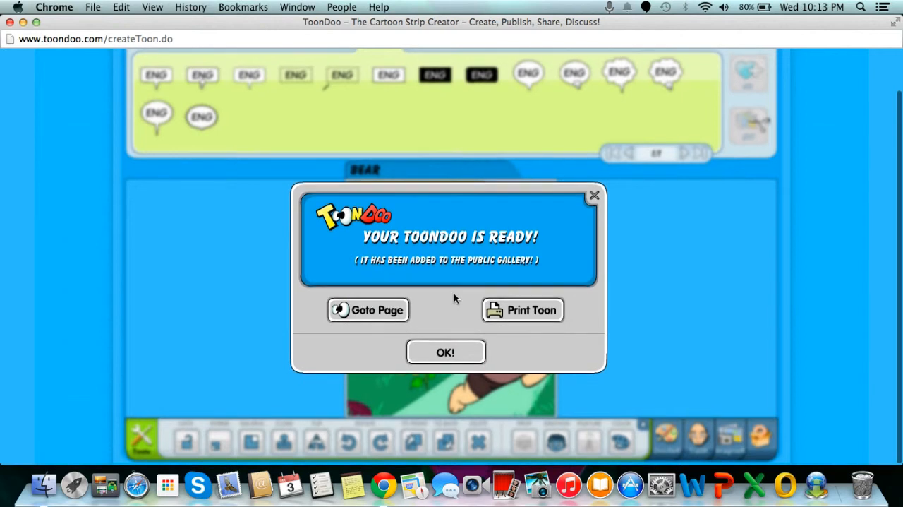
{"action": "left_click", "coordinate": [367, 310]}
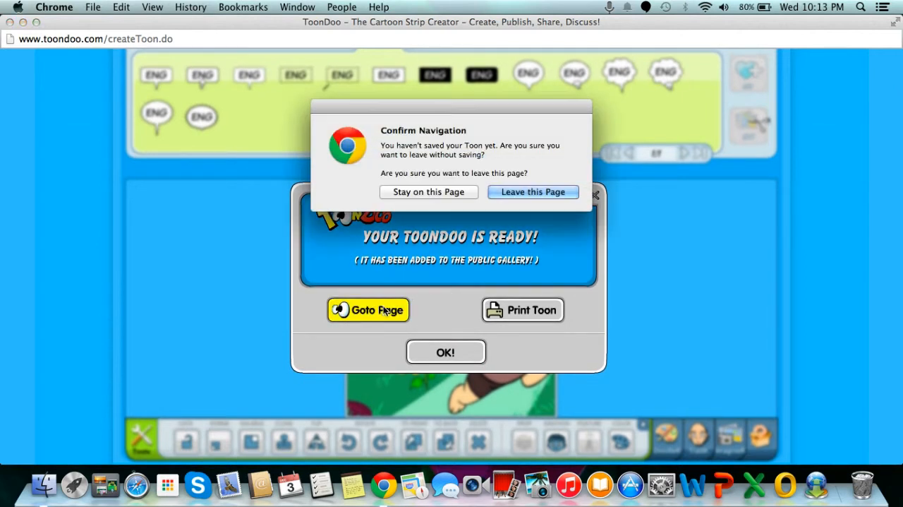